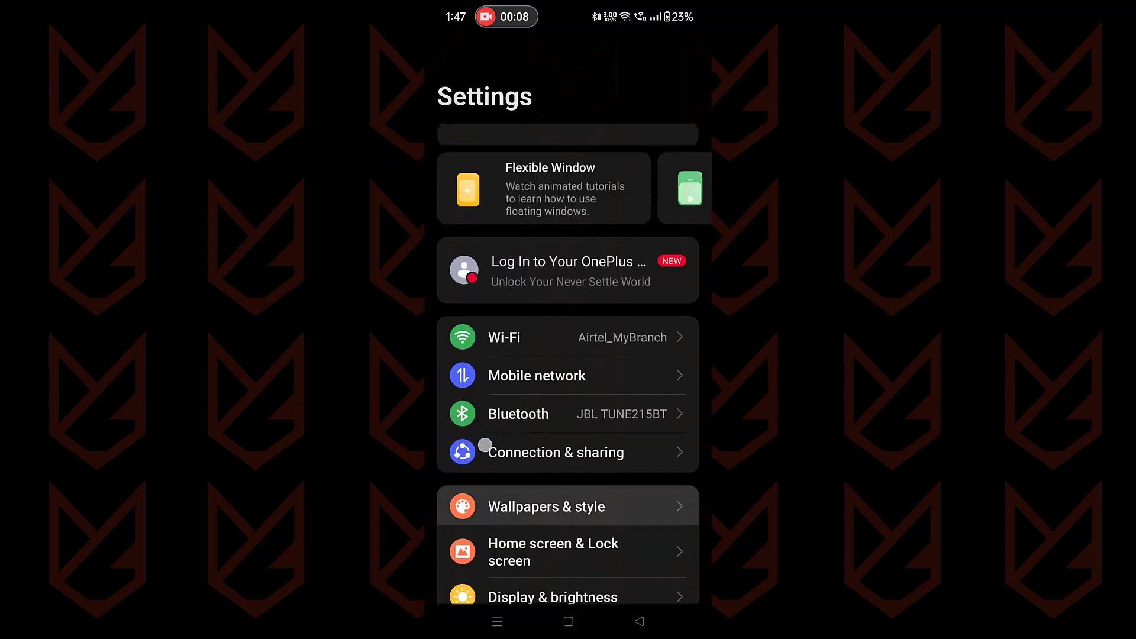
# Step: Switch off Limeroad's display-over-other-apps permission from the Allowed list
pyautogui.scroll(-3)
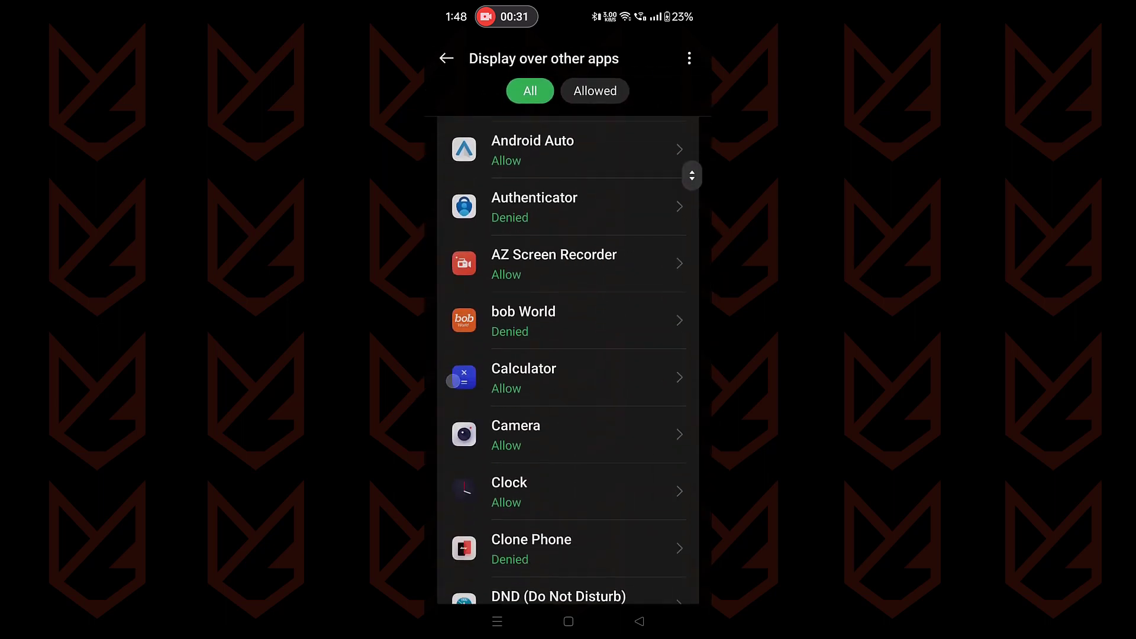
pyautogui.scroll(-3)
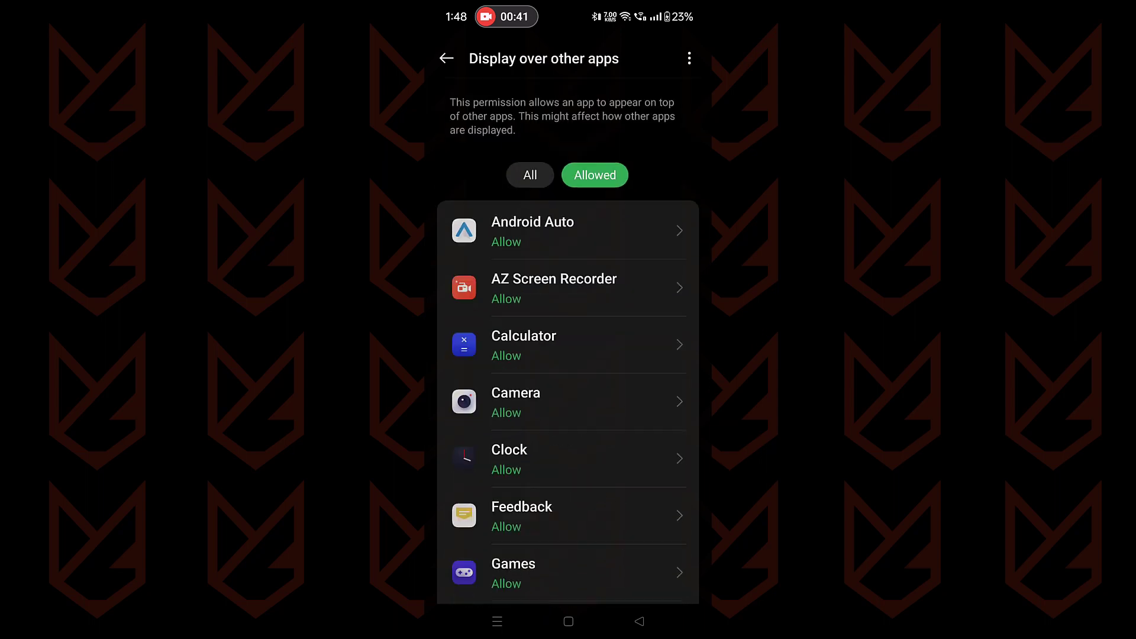
pyautogui.scroll(-3)
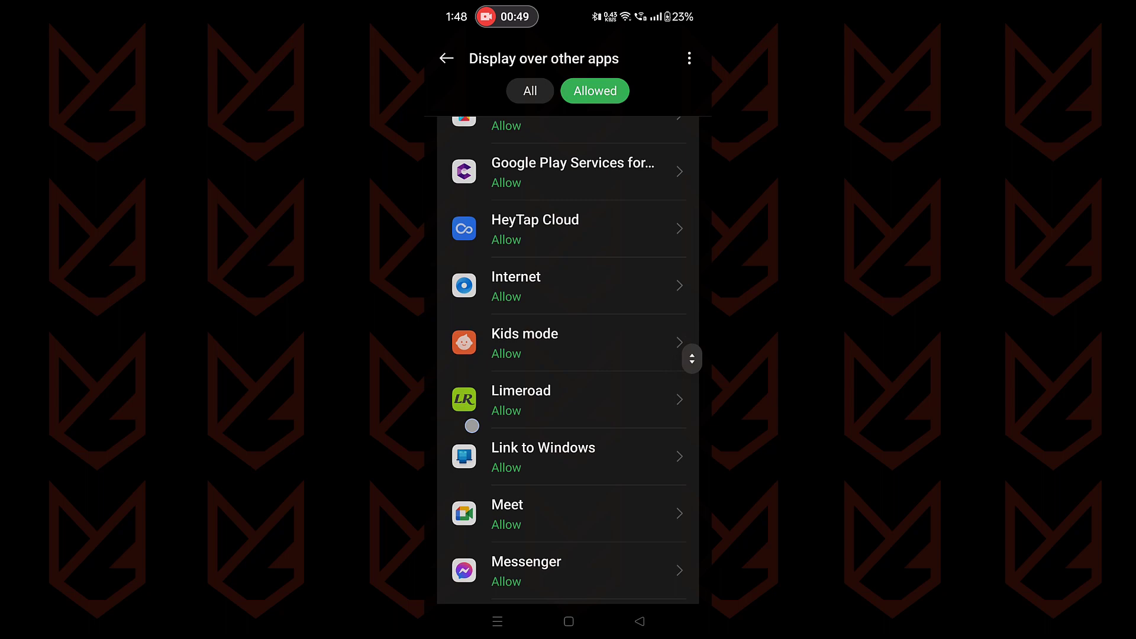
pyautogui.click(520, 400)
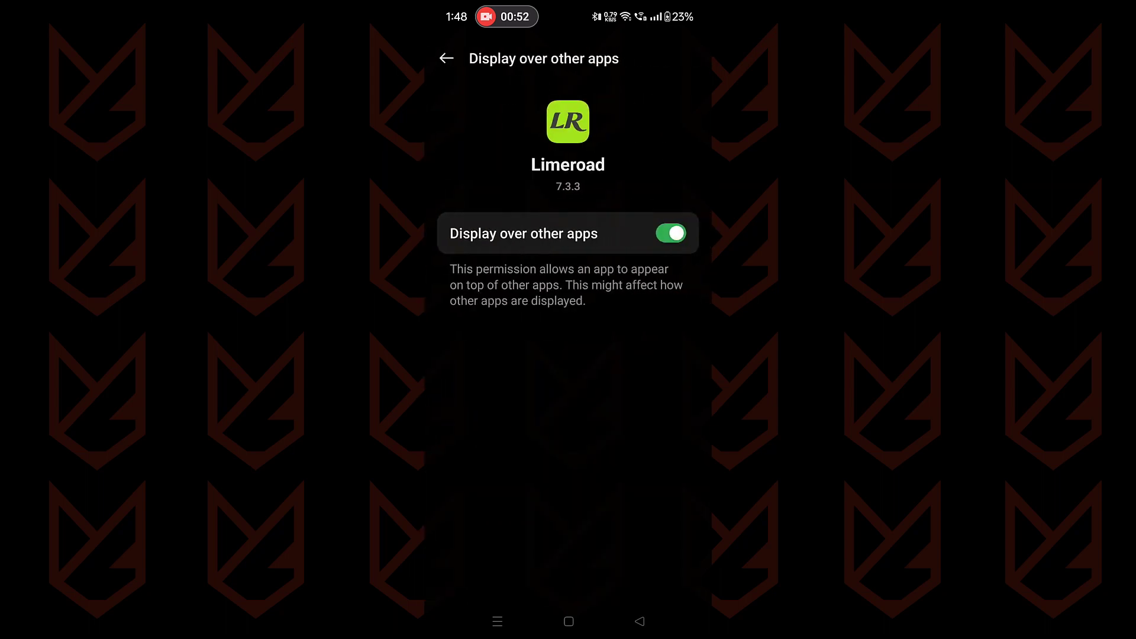
pyautogui.click(669, 233)
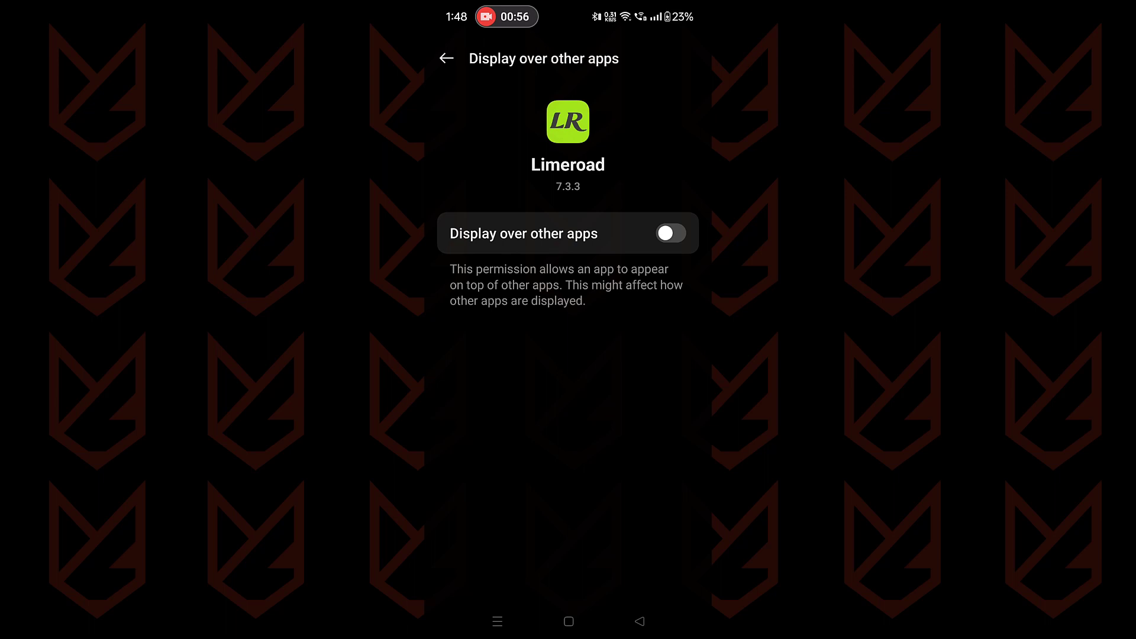
pyautogui.click(568, 620)
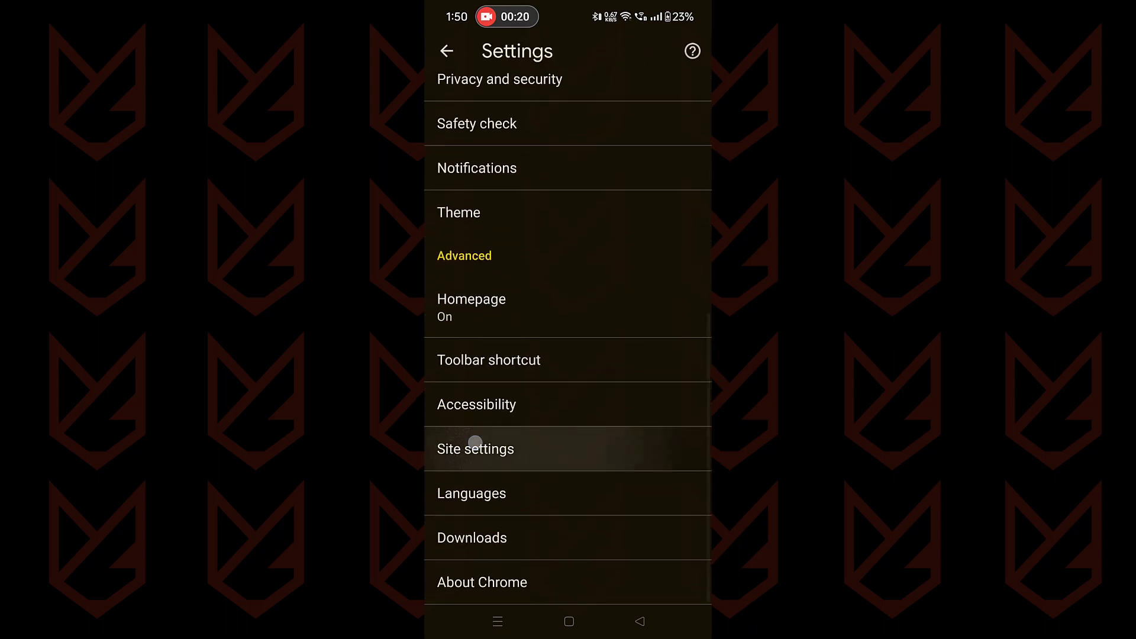
# Step: In Chrome Site settings, turn the Intrusive ads toggle off so such ads are blocked
pyautogui.click(475, 449)
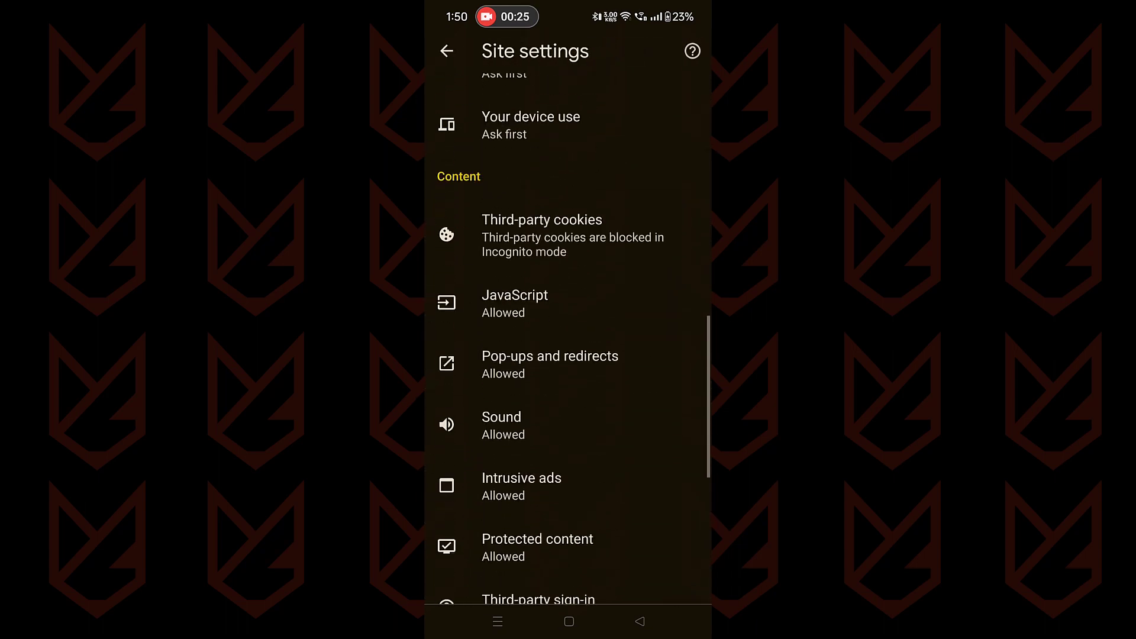
pyautogui.click(521, 487)
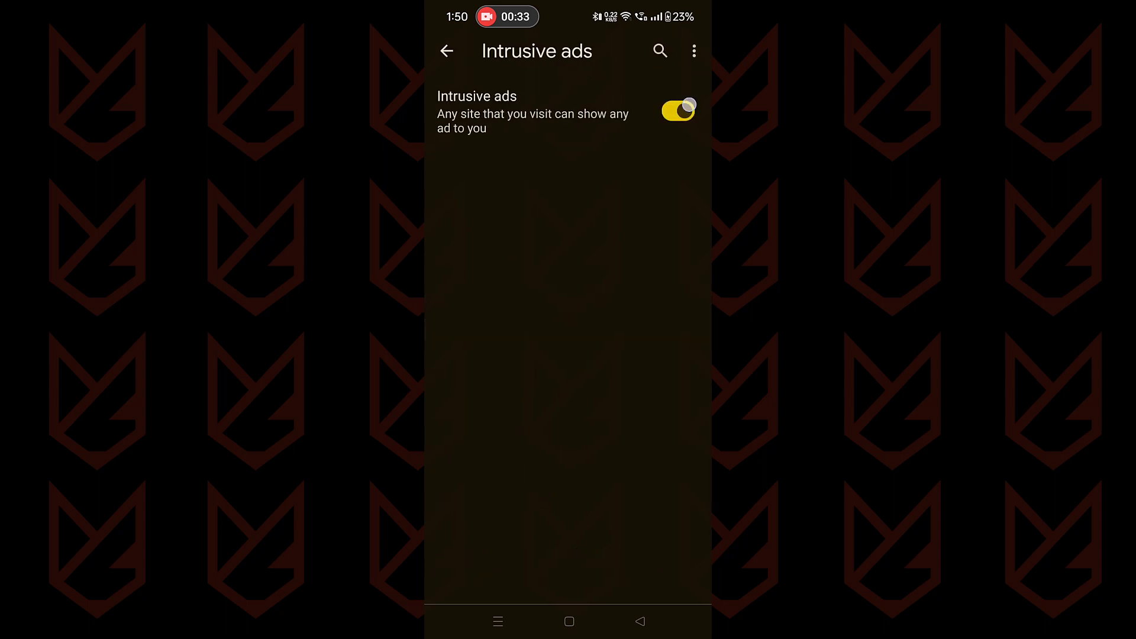
pyautogui.click(677, 110)
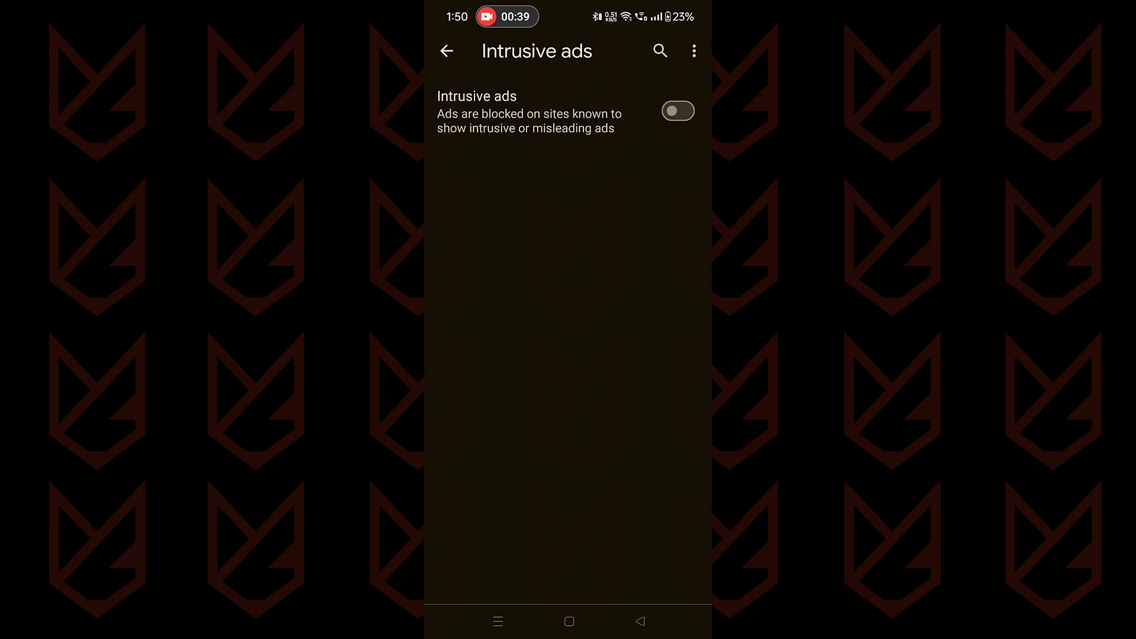
# Step: Block pop-ups and redirects in Chrome's site settings
pyautogui.click(446, 52)
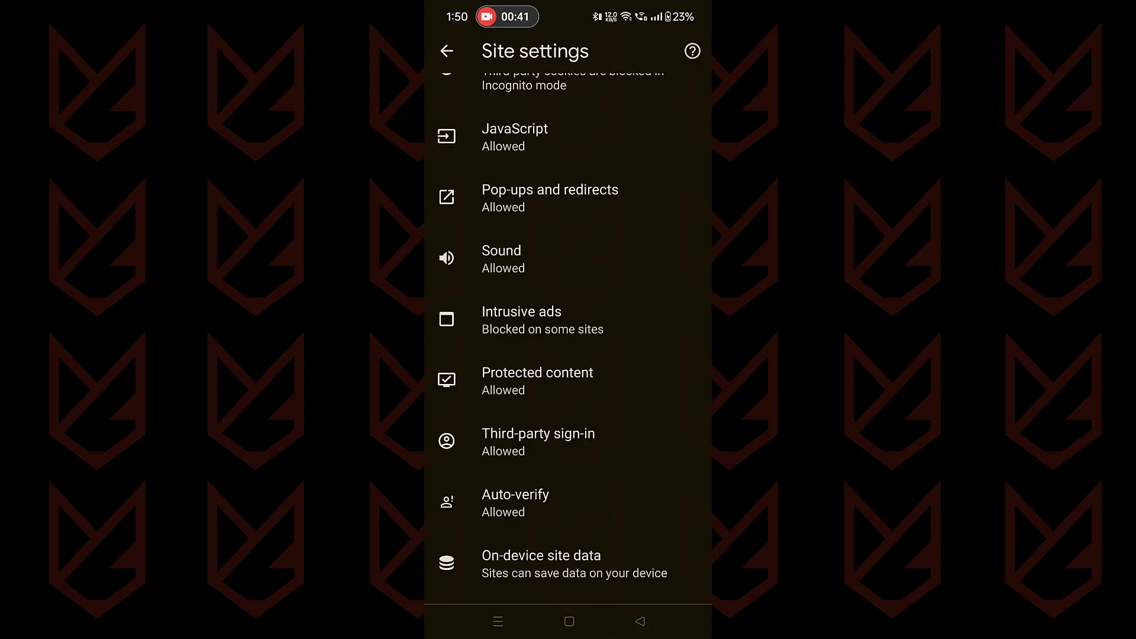
pyautogui.click(549, 197)
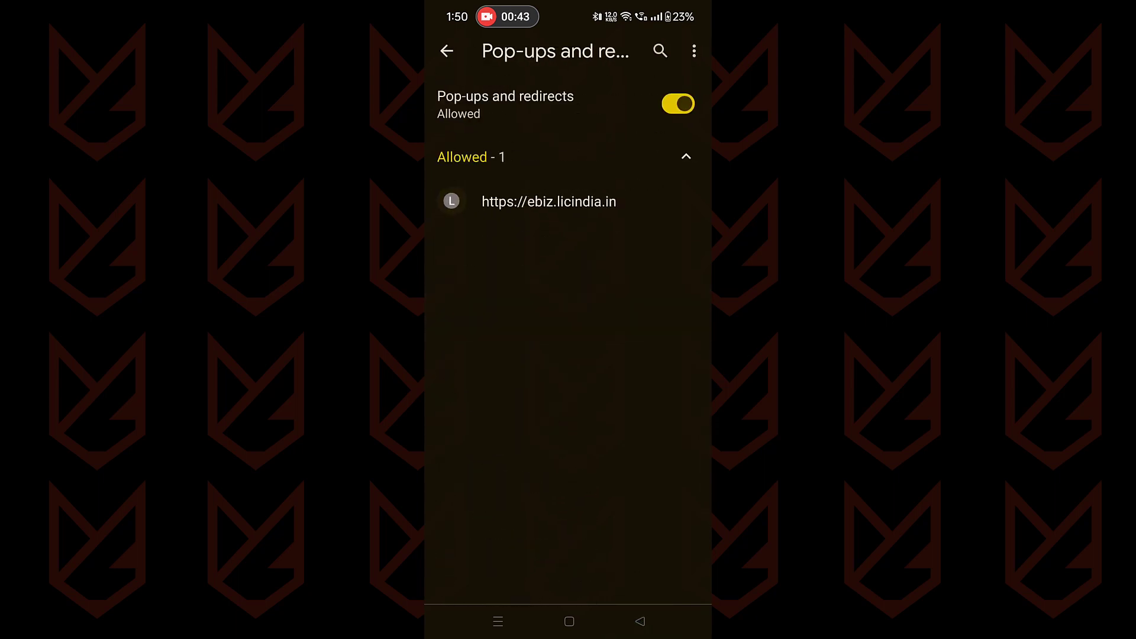
pyautogui.click(677, 103)
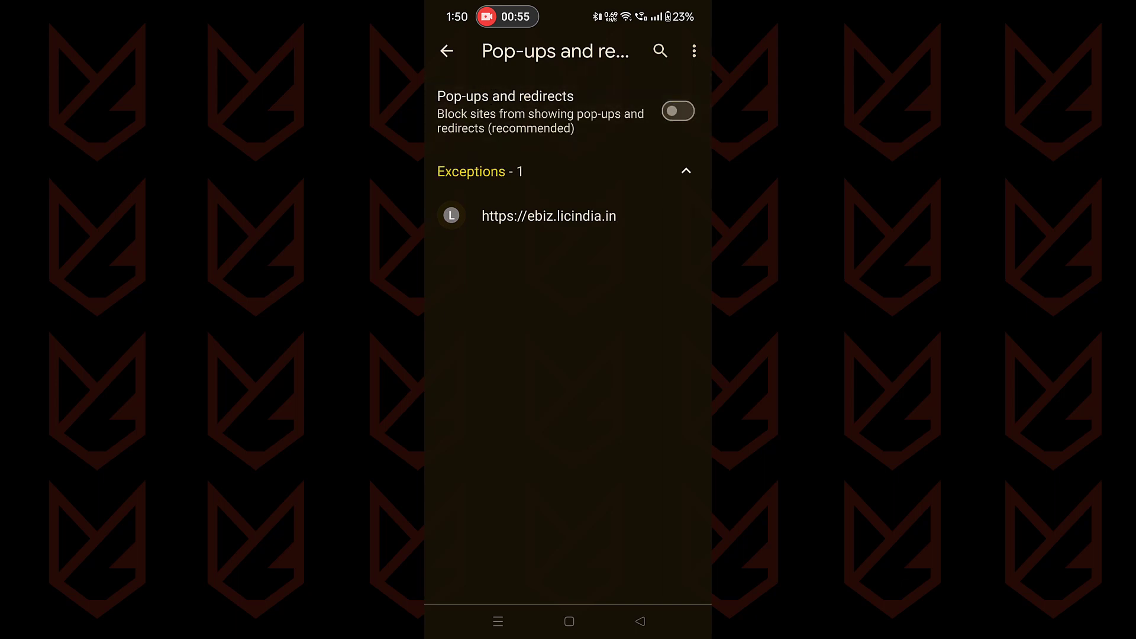
pyautogui.click(447, 51)
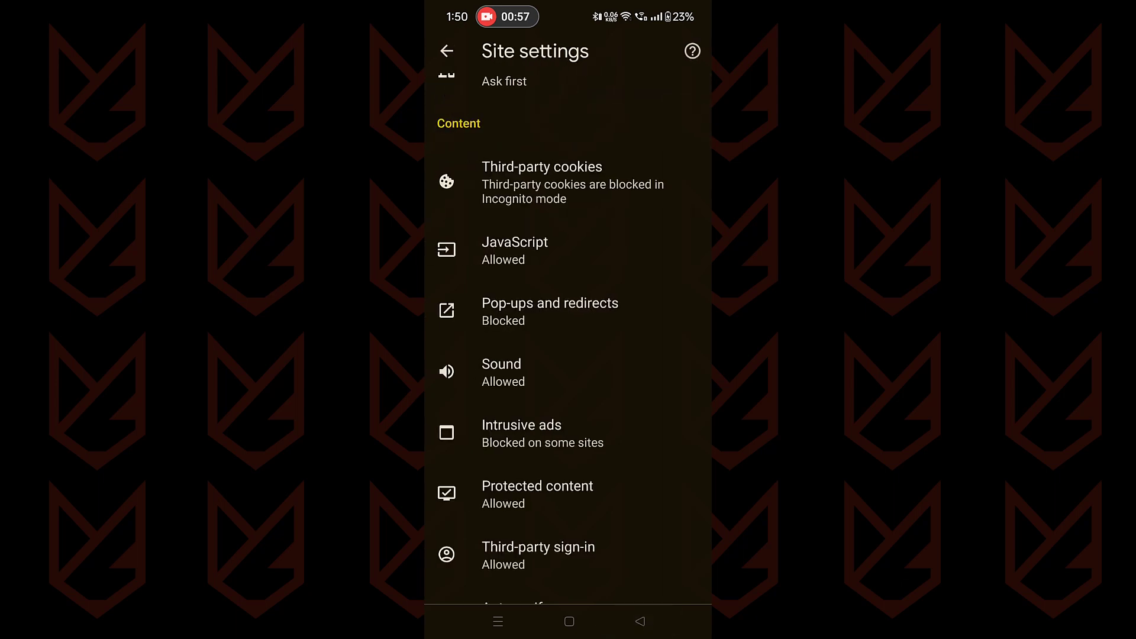
# Step: Turn off notifications from subsnowallow.lol in Chrome's Notifications settings
pyautogui.scroll(-3)
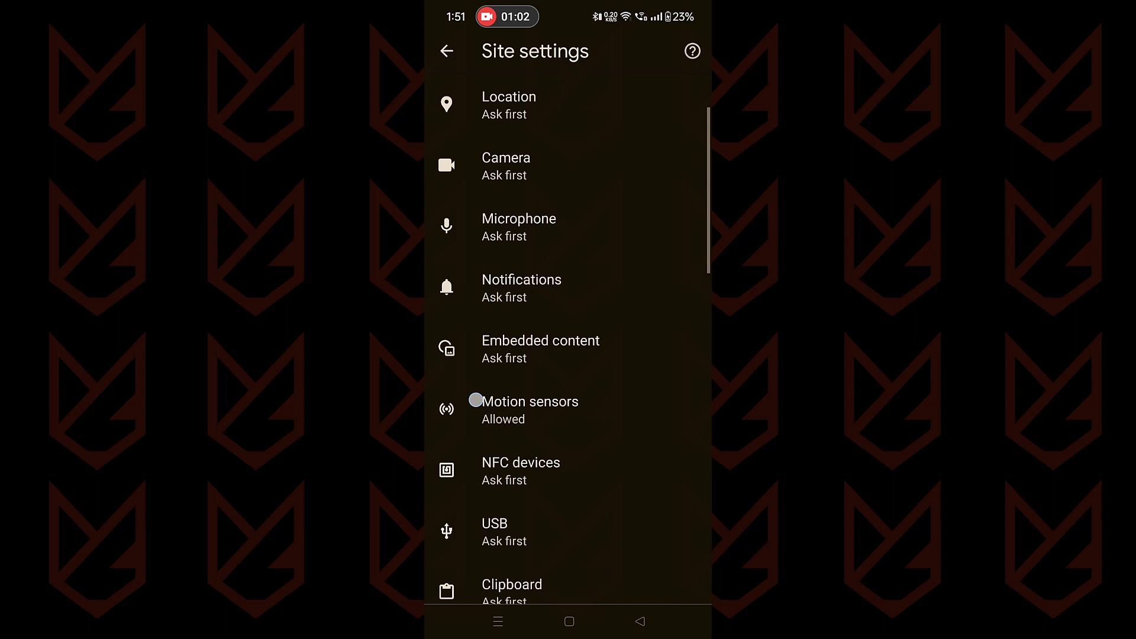
pyautogui.click(521, 278)
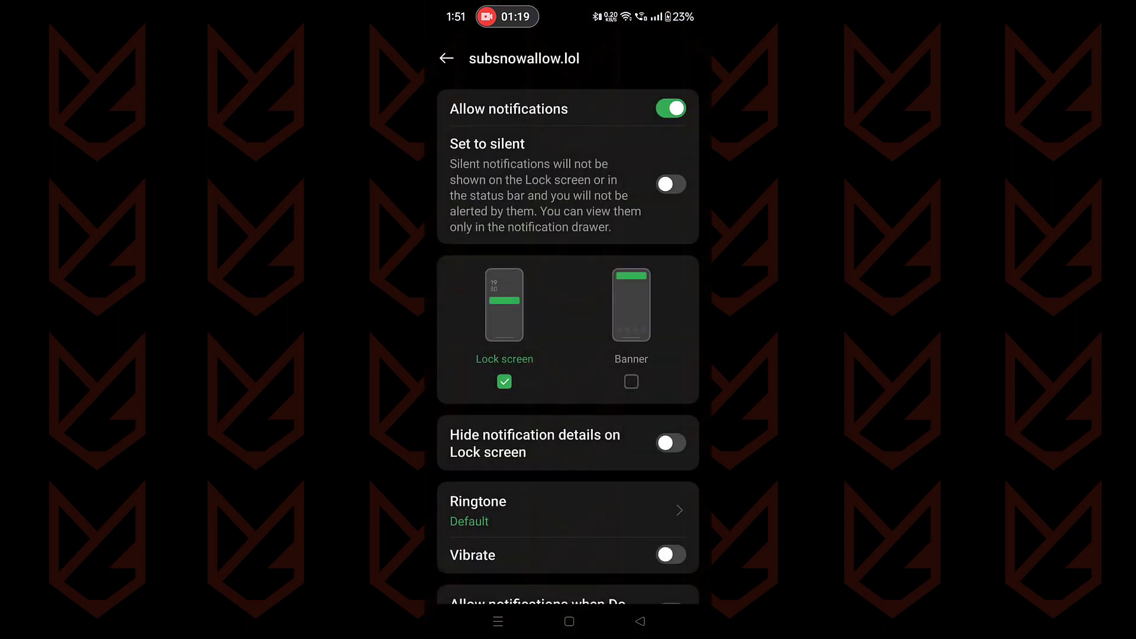
pyautogui.click(668, 107)
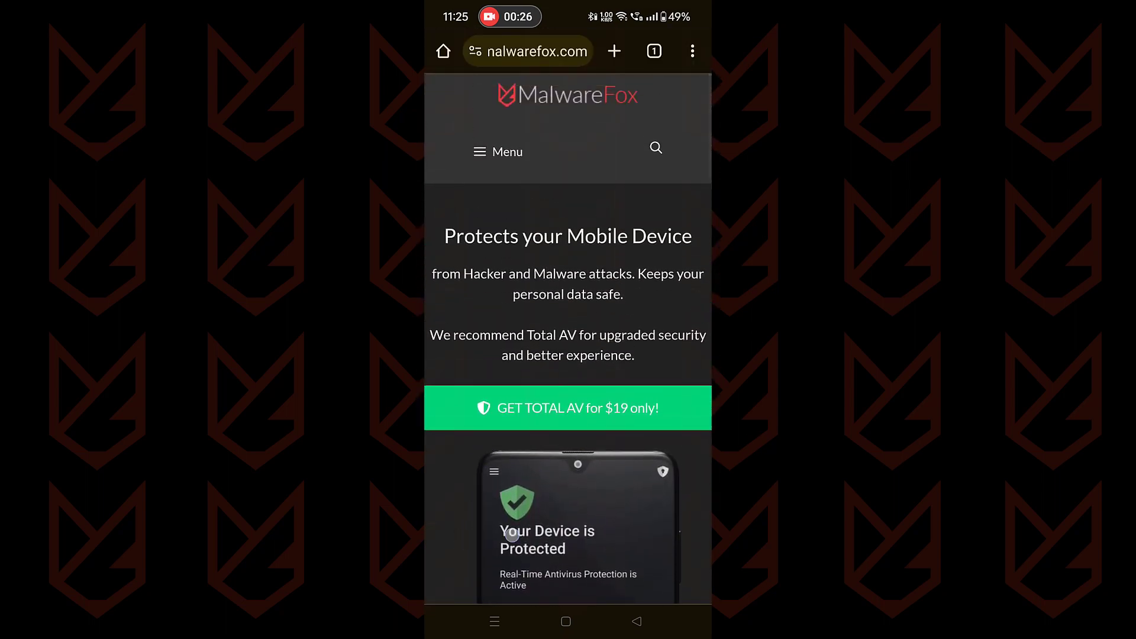
# Step: Load the MalwareFox page about protecting your mobile device
pyautogui.click(568, 408)
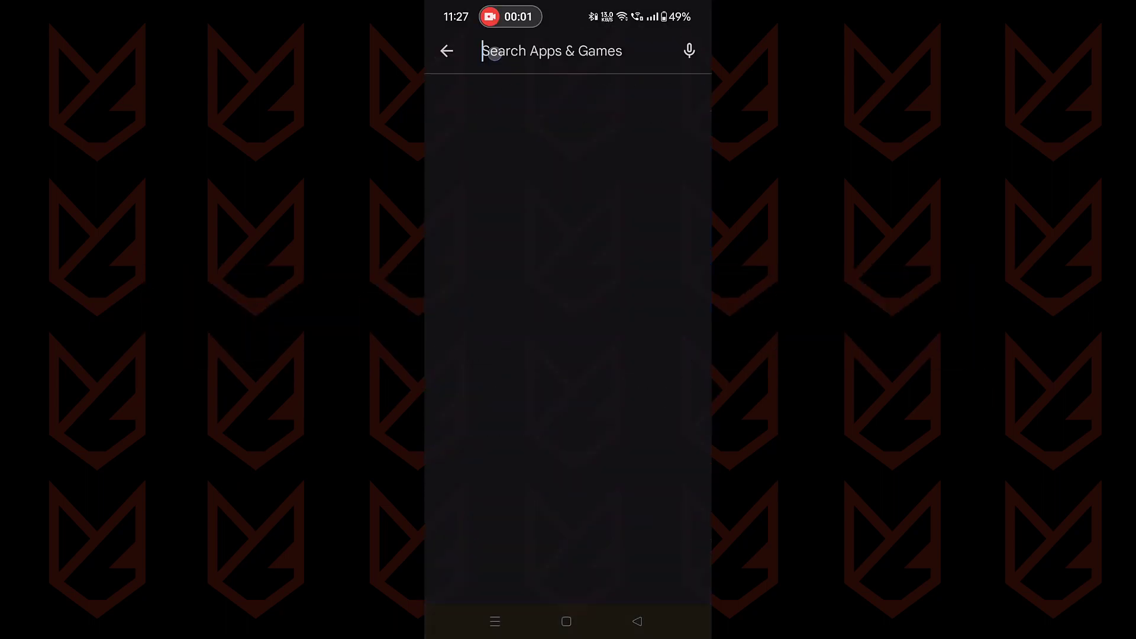
# Step: Search Play Store for 'adgu' and bring up the AdGuard: Content Blocker listing
pyautogui.write('adgu')
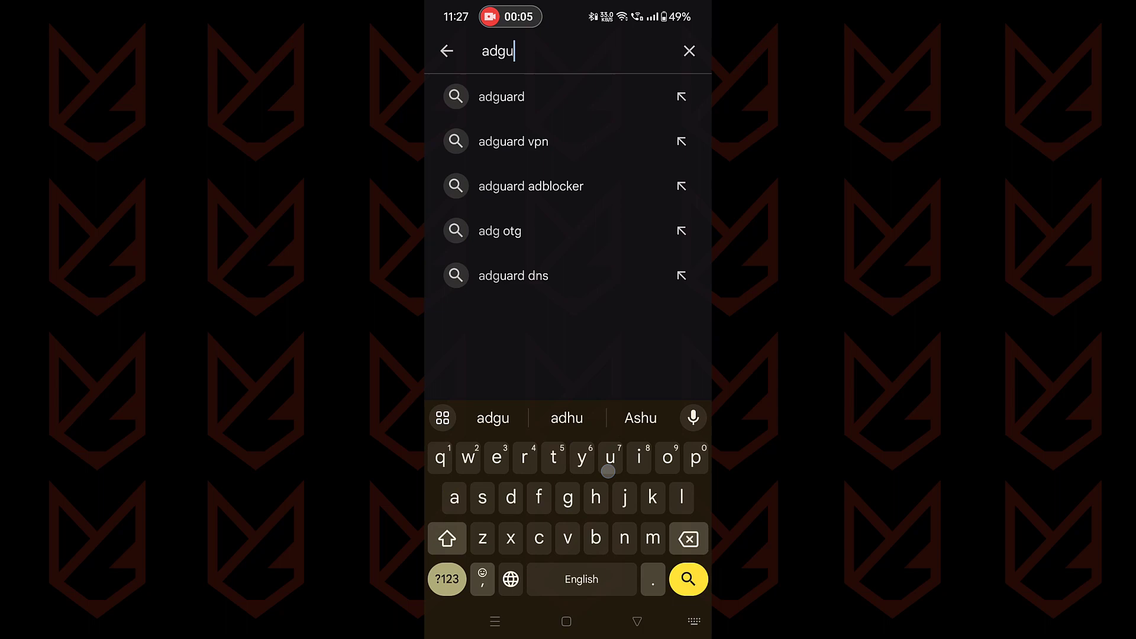
pyautogui.click(500, 96)
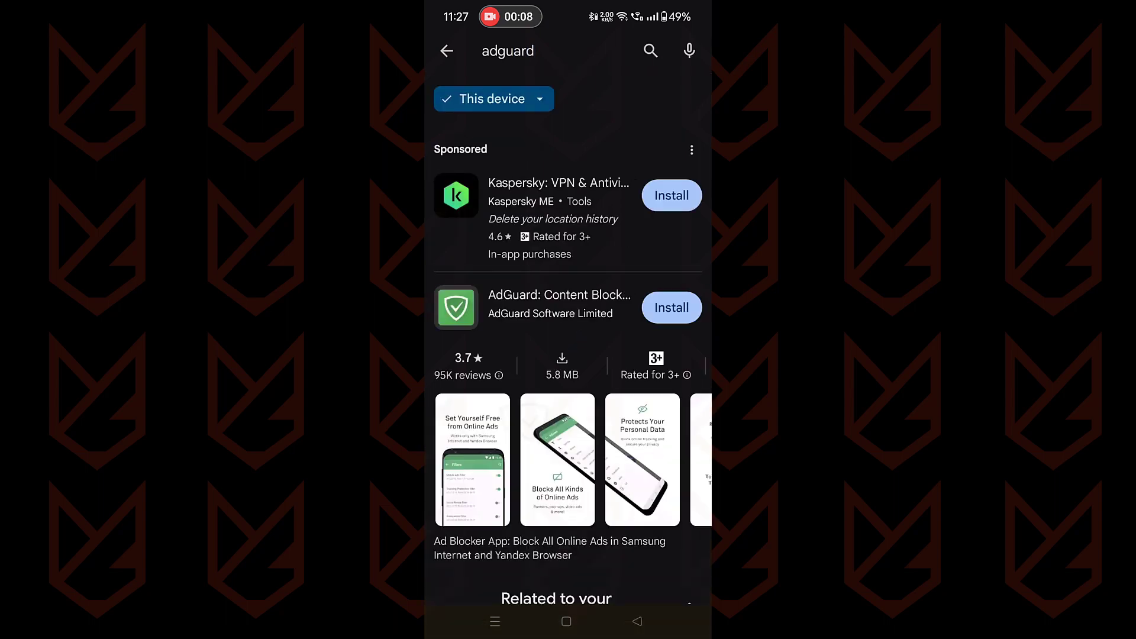
pyautogui.click(559, 304)
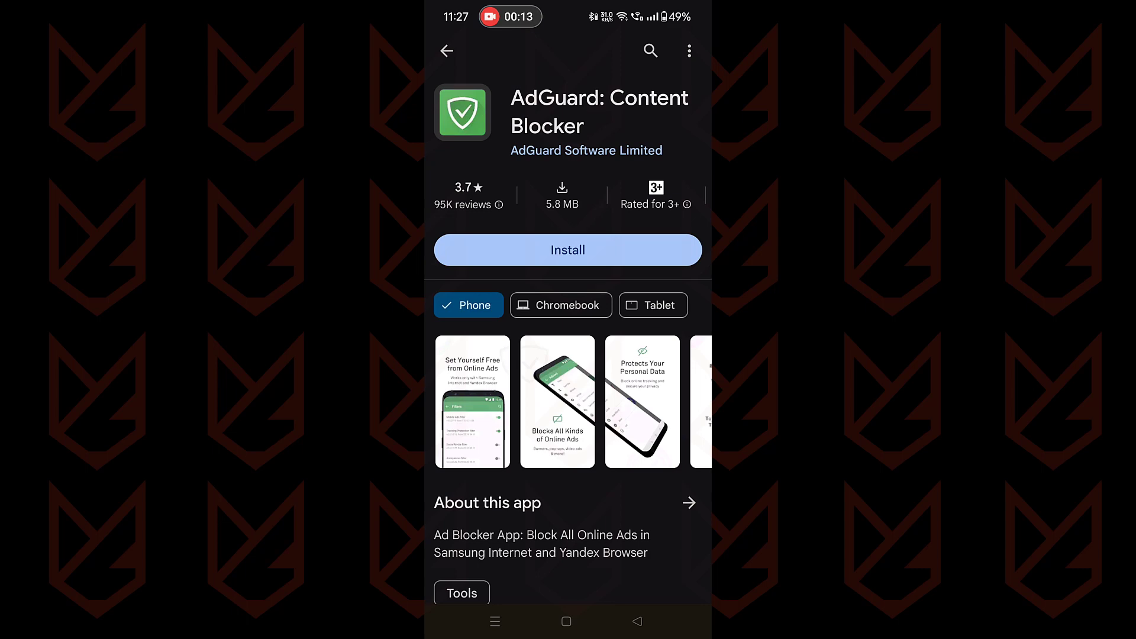
pyautogui.scroll(-3)
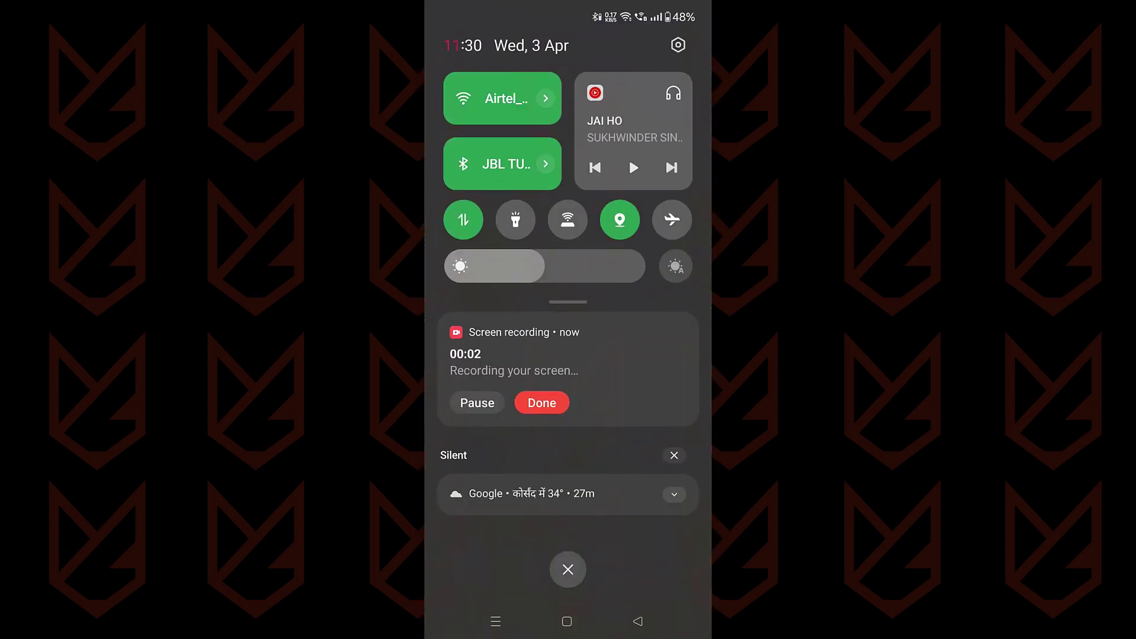
# Step: Reach Installation sources via Security and privacy > More security and privacy
pyautogui.click(678, 44)
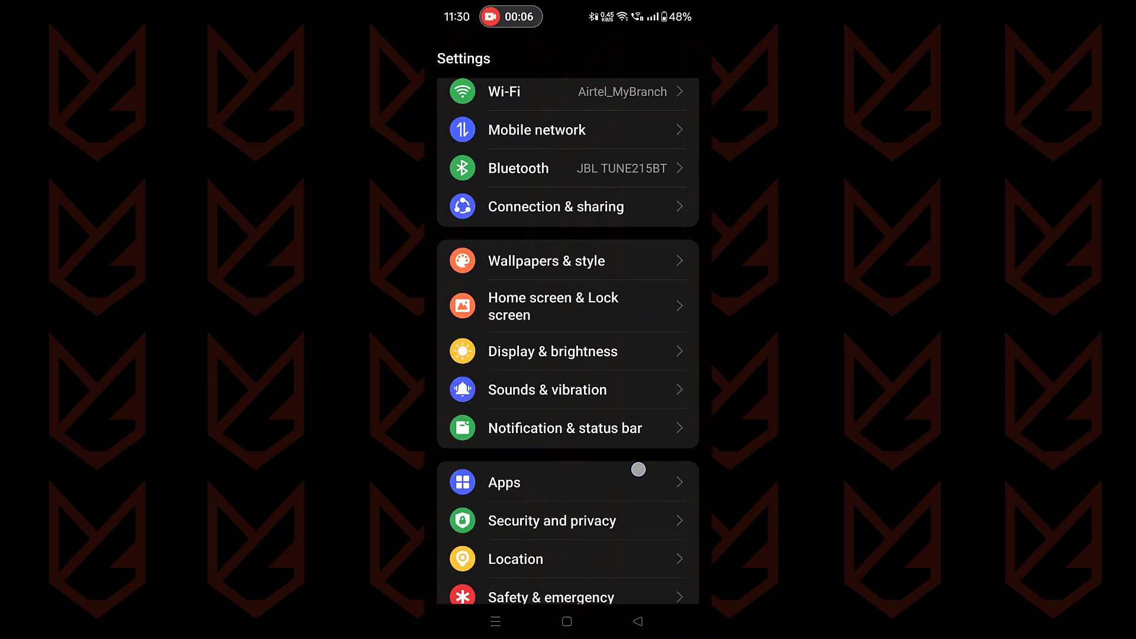
pyautogui.click(552, 520)
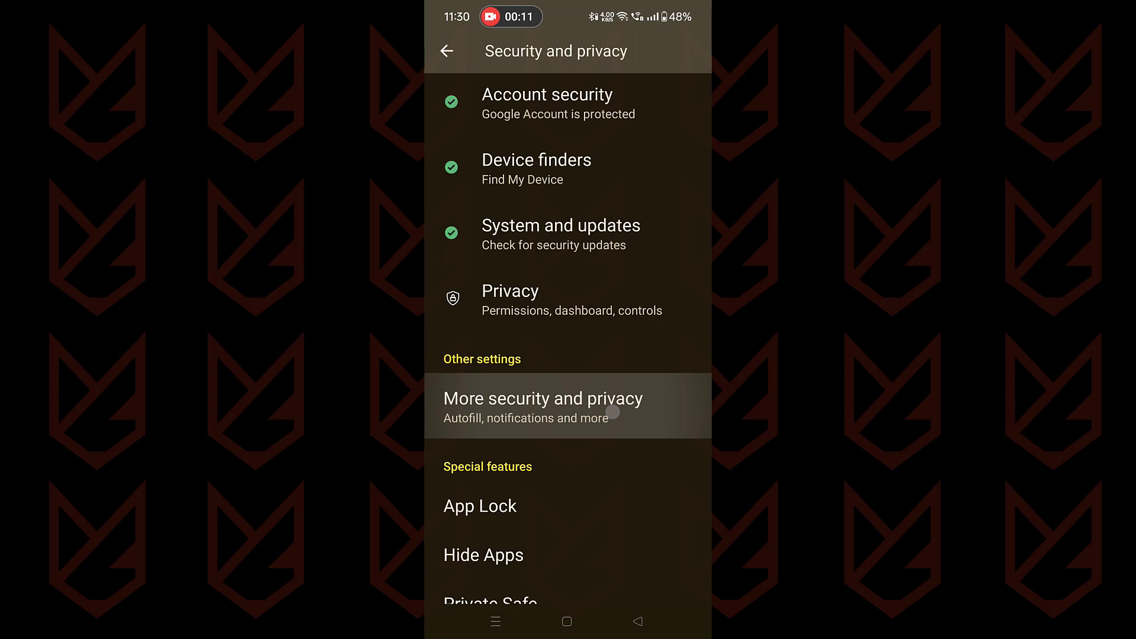
pyautogui.click(543, 405)
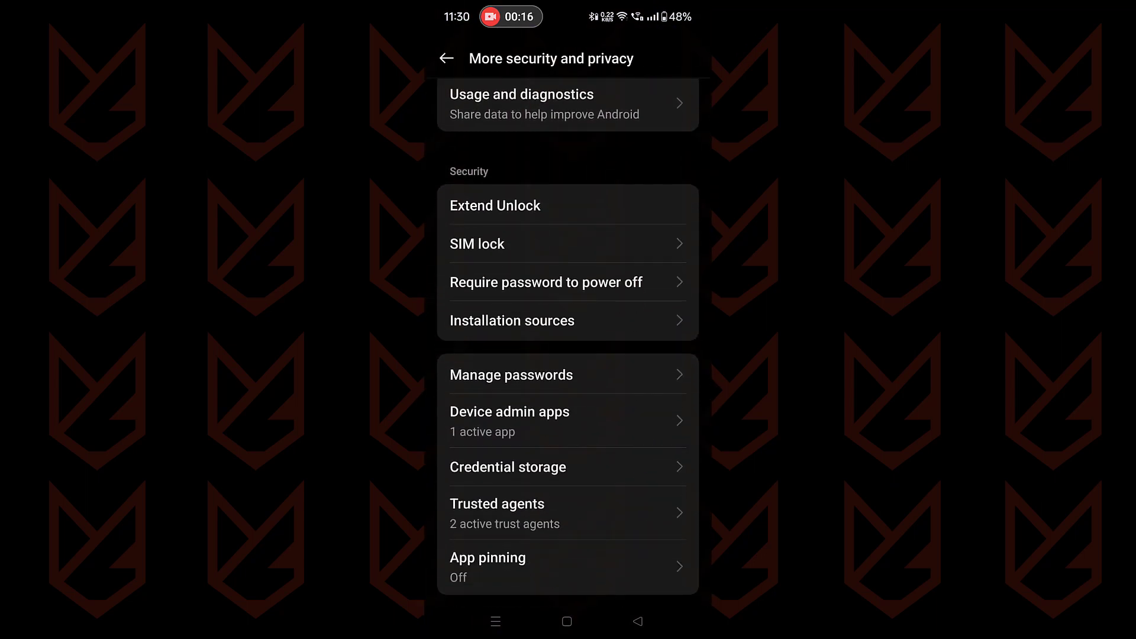
pyautogui.click(511, 320)
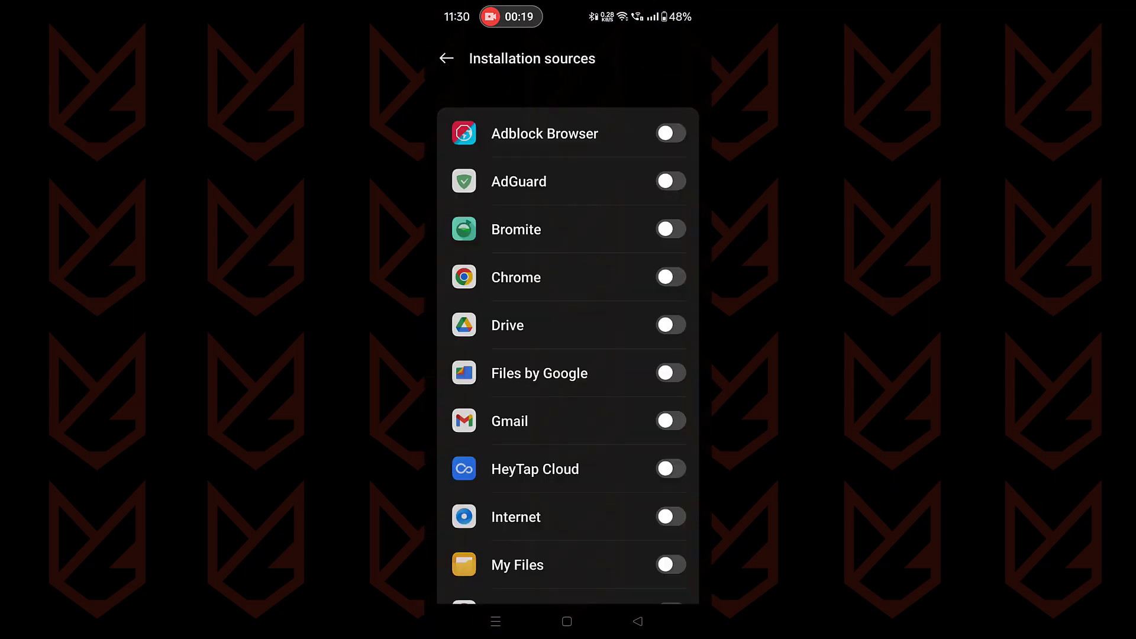
# Step: Search settings for 'sources' and choose the Installation sources result
pyautogui.click(668, 277)
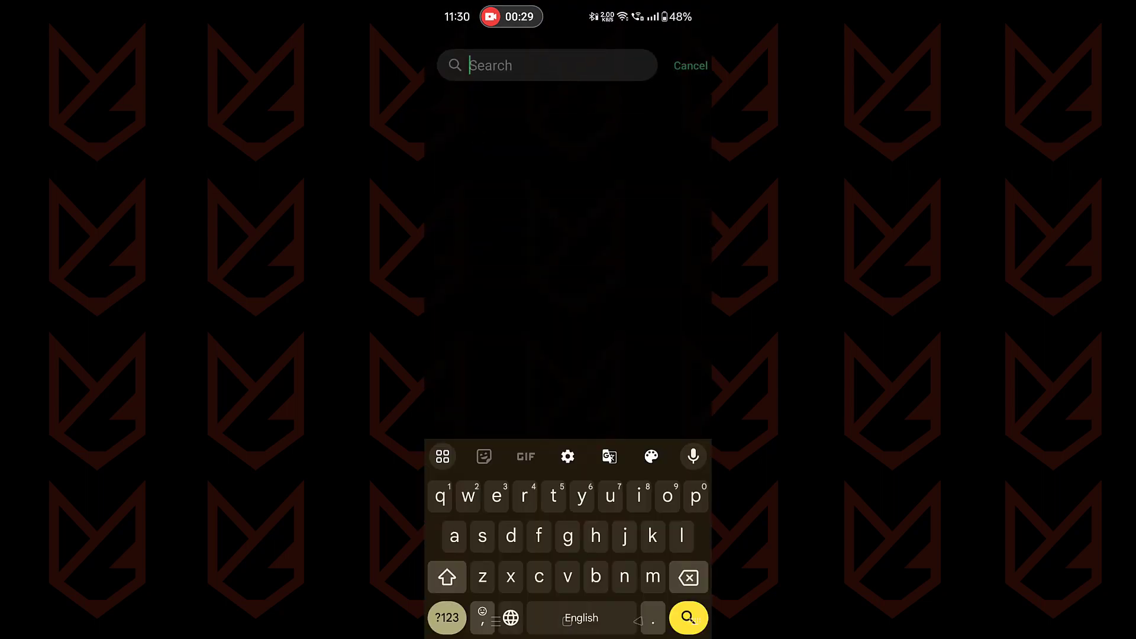
pyautogui.write('sources')
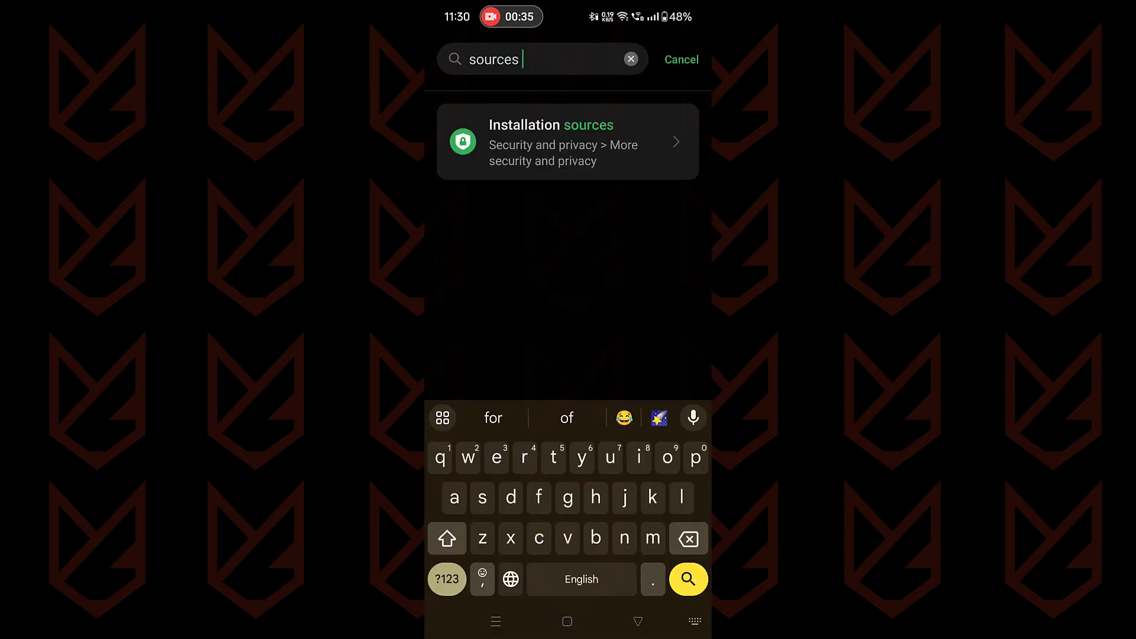
pyautogui.click(567, 142)
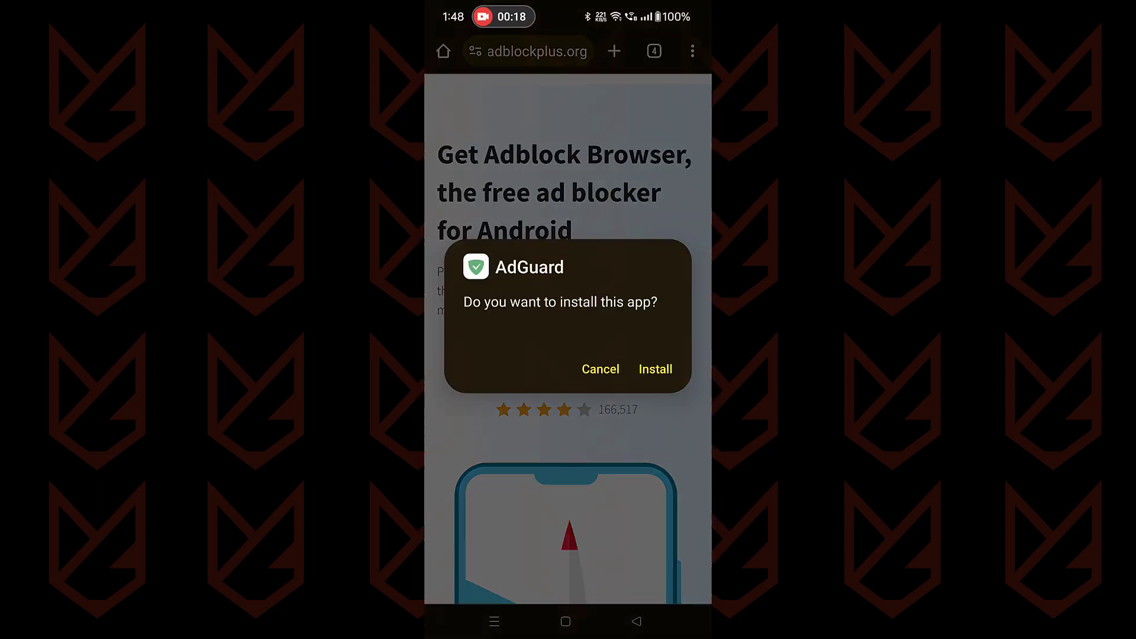
# Step: Install and launch AdGuard, create its local VPN and activate the 7-day free trial
pyautogui.click(654, 368)
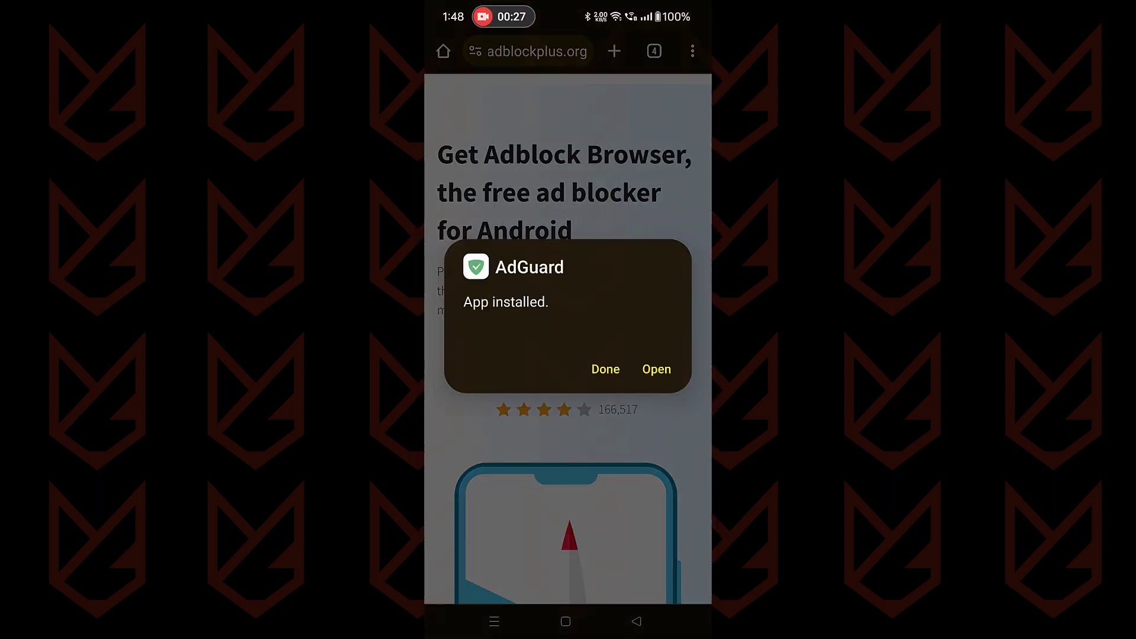
pyautogui.click(654, 368)
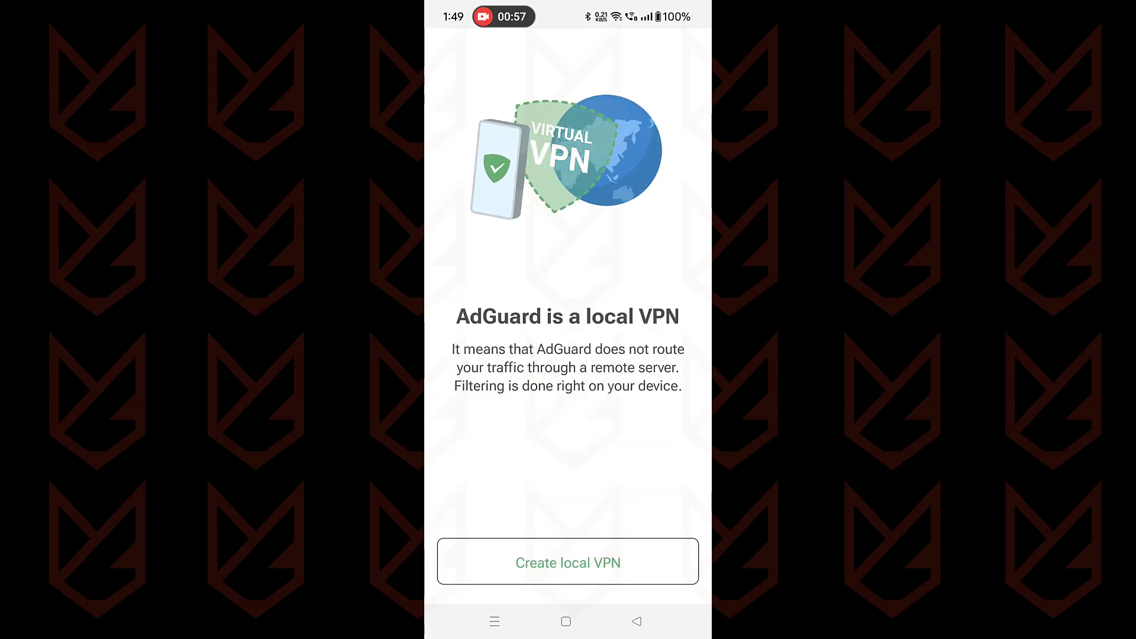
pyautogui.click(567, 561)
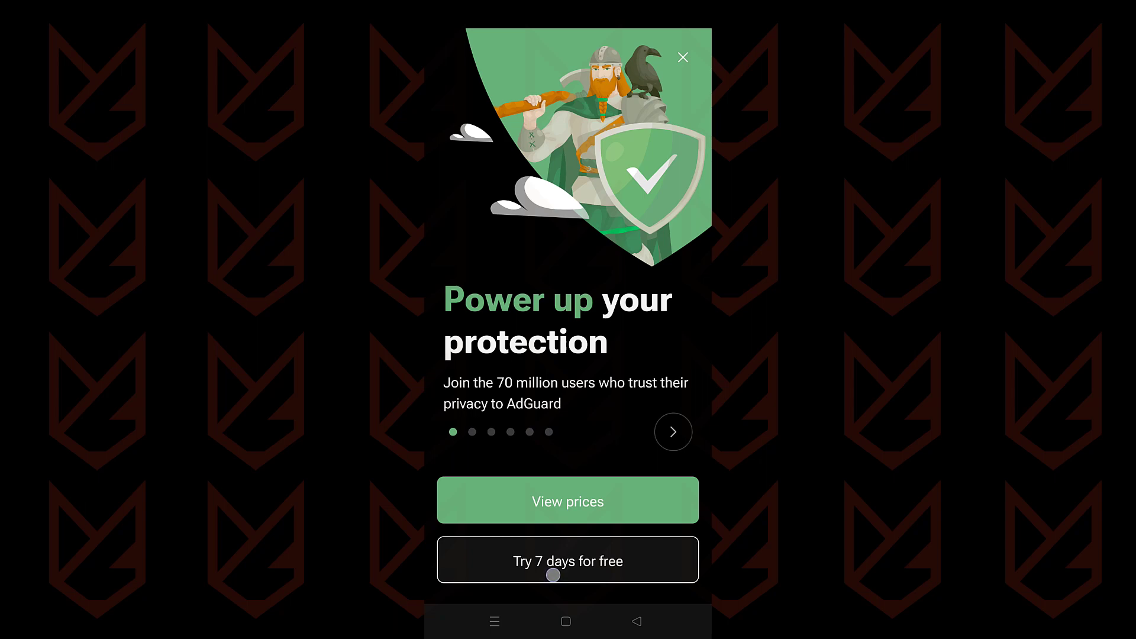
pyautogui.click(568, 559)
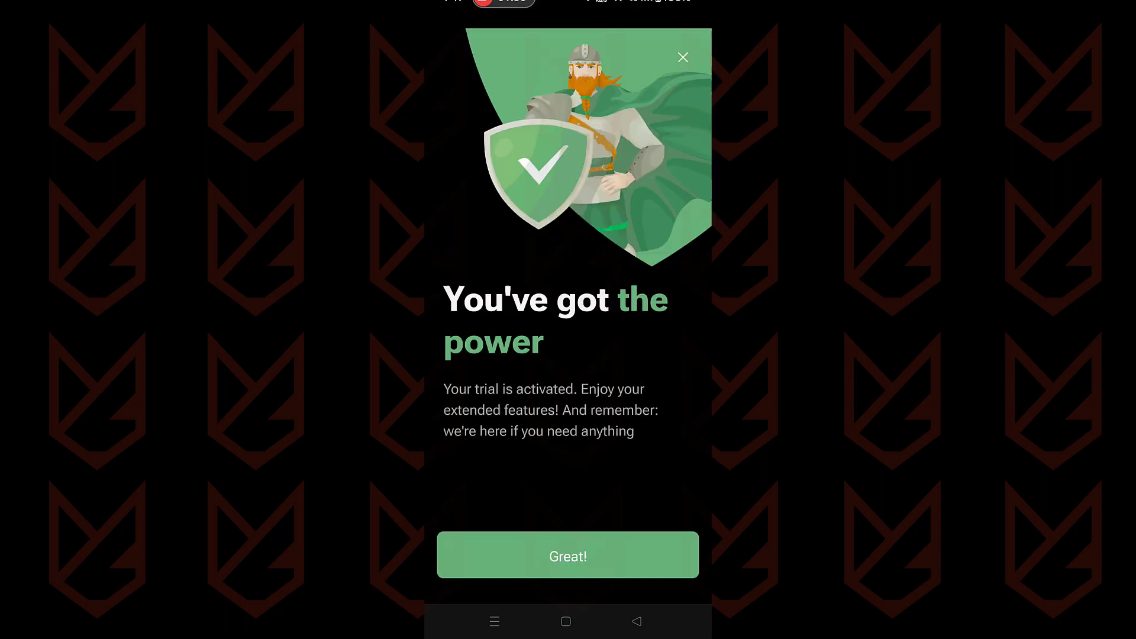
pyautogui.click(568, 556)
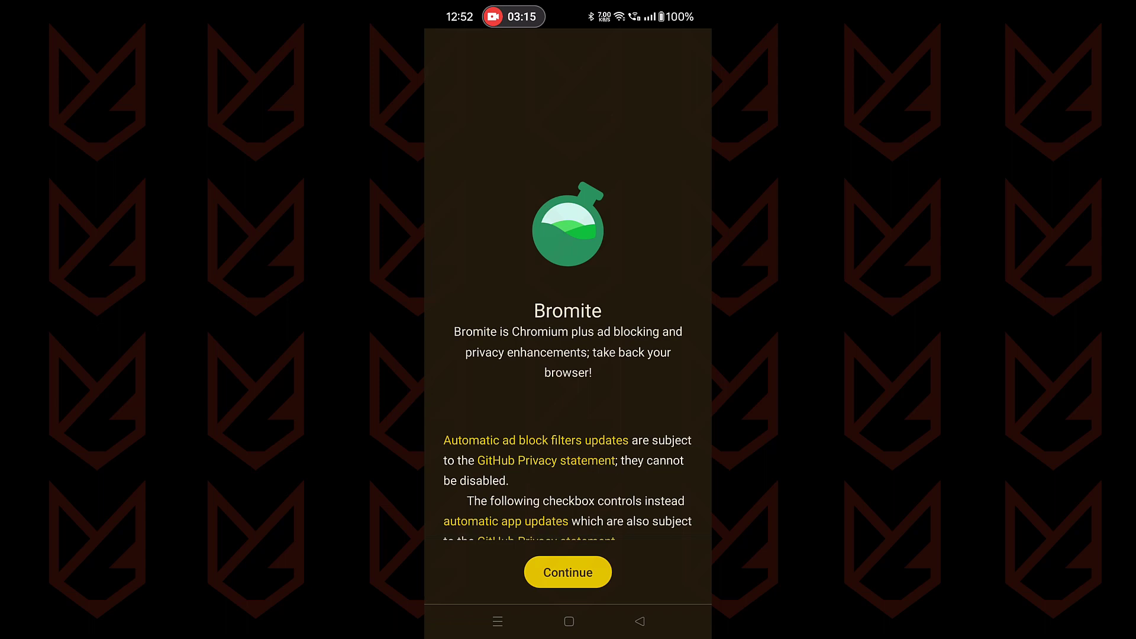
# Step: Download the ARM64 Bromite build from bromite.org despite the warning and install it
pyautogui.click(568, 572)
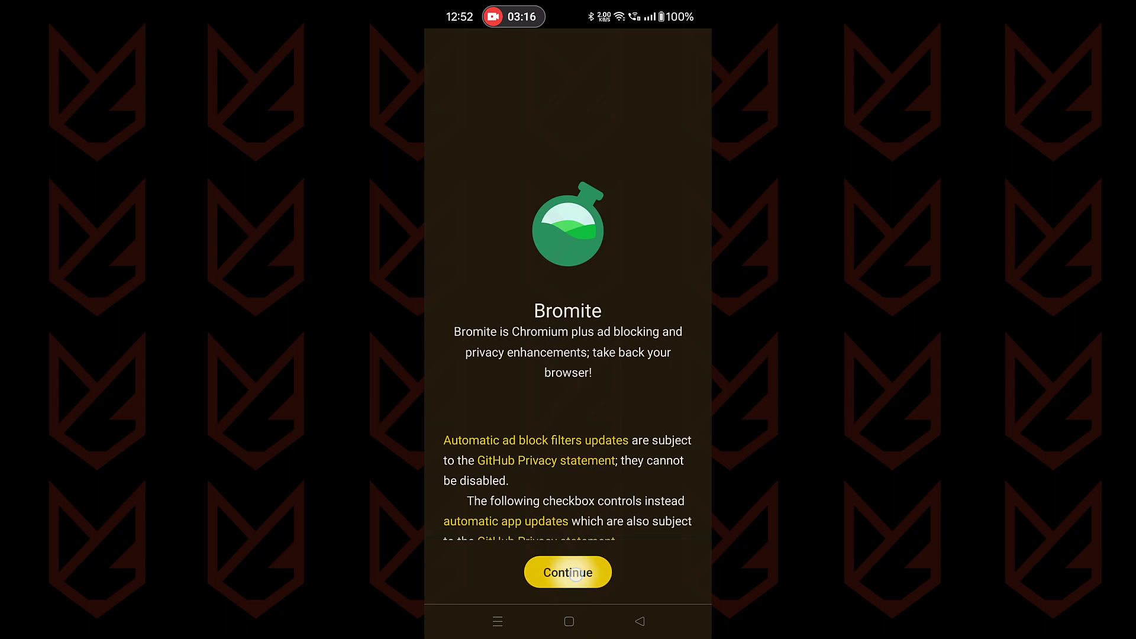
pyautogui.click(567, 571)
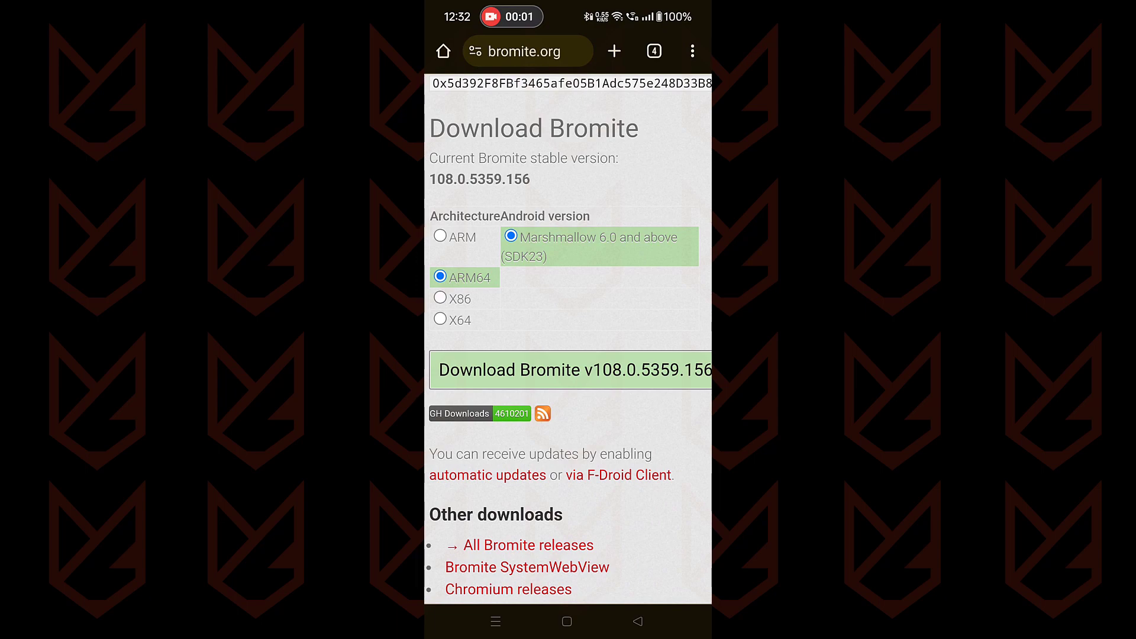
pyautogui.click(570, 369)
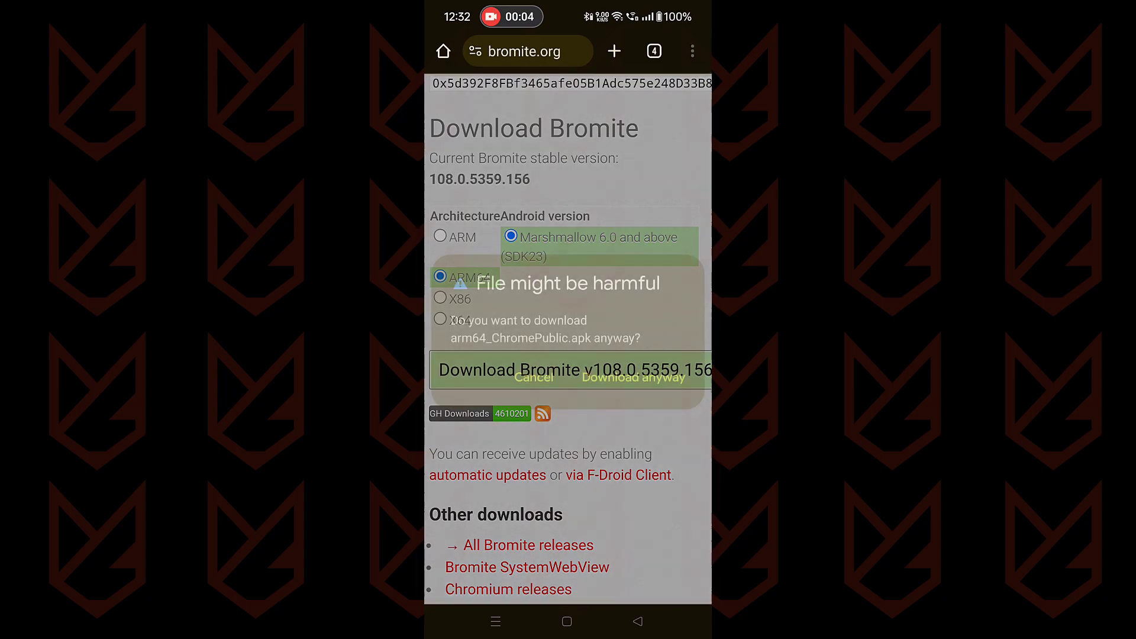
pyautogui.click(631, 377)
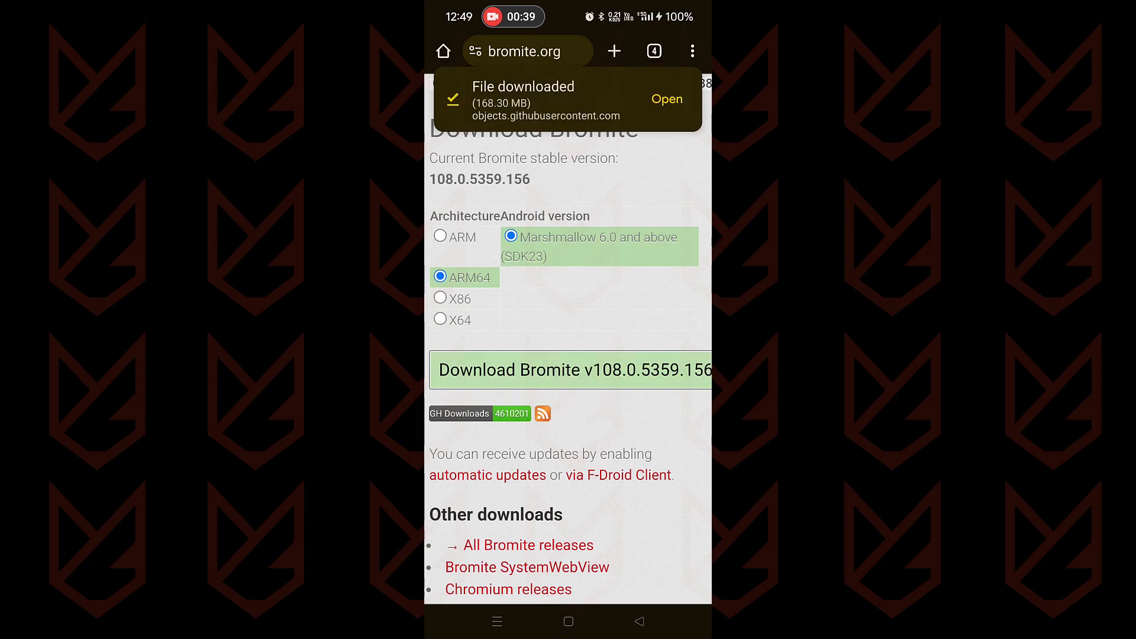
pyautogui.click(665, 99)
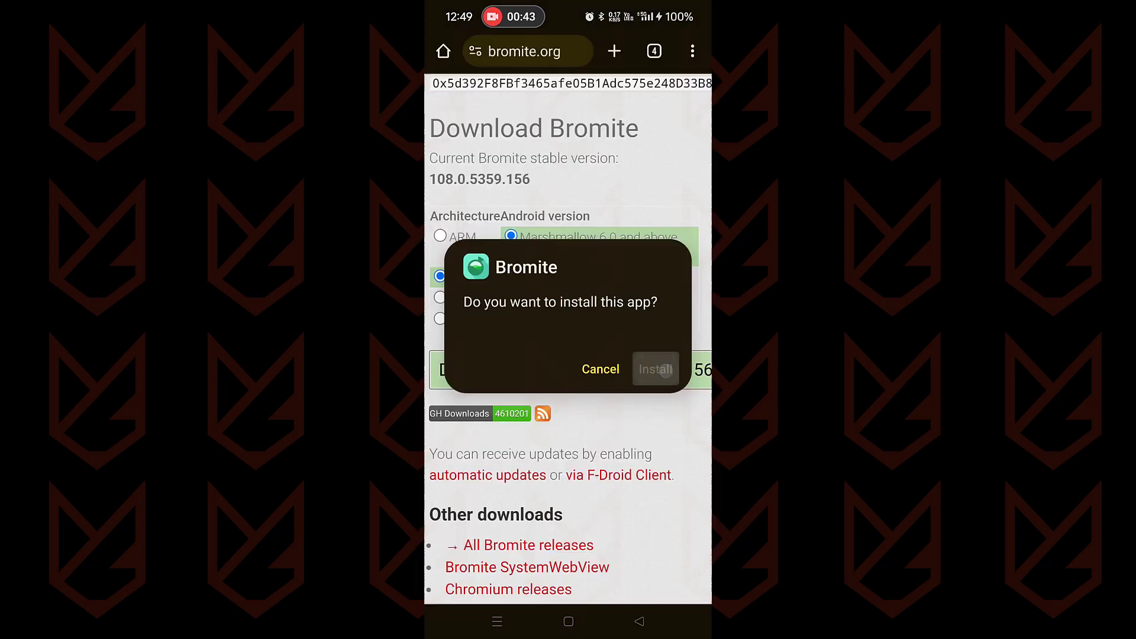
pyautogui.click(652, 369)
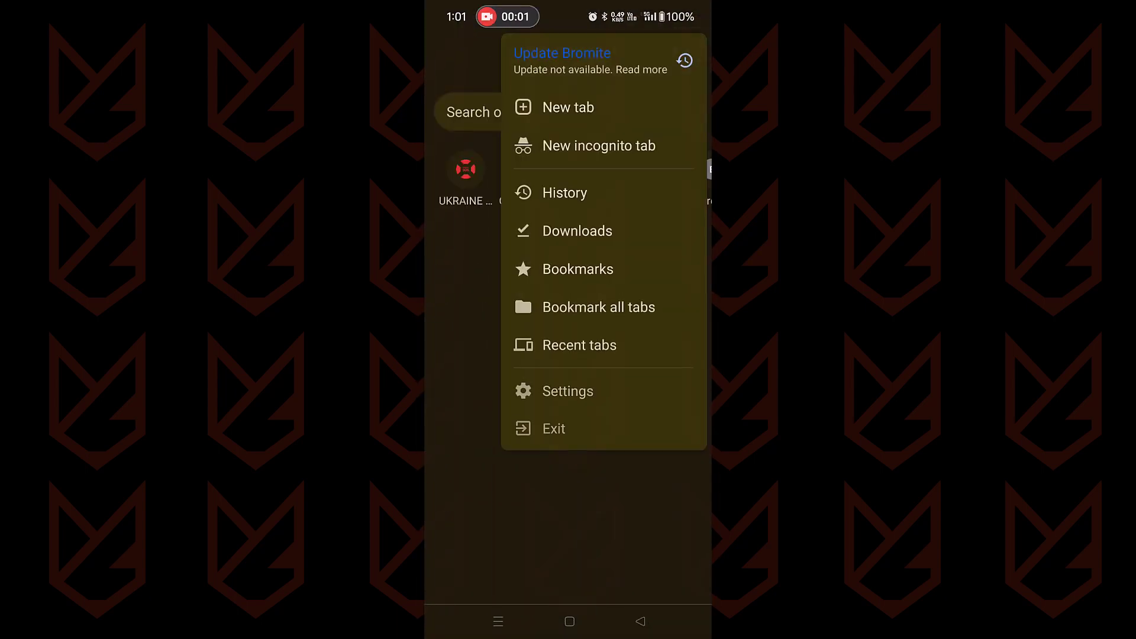
# Step: Bring up Bromite's AdBlock settings from its Settings menu
pyautogui.click(567, 390)
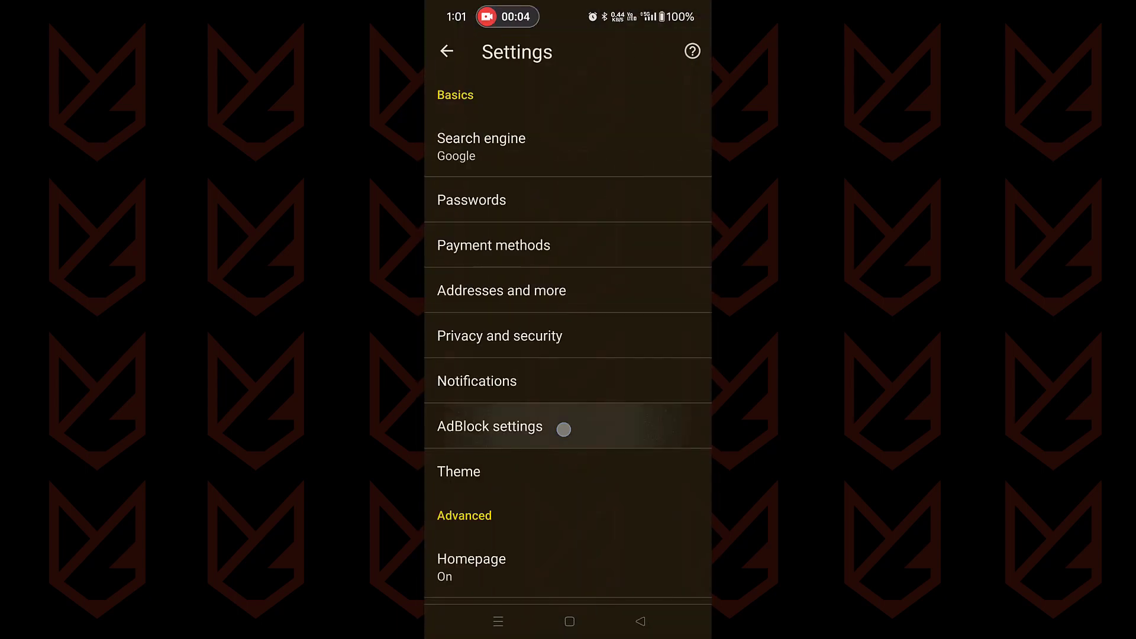
pyautogui.click(489, 426)
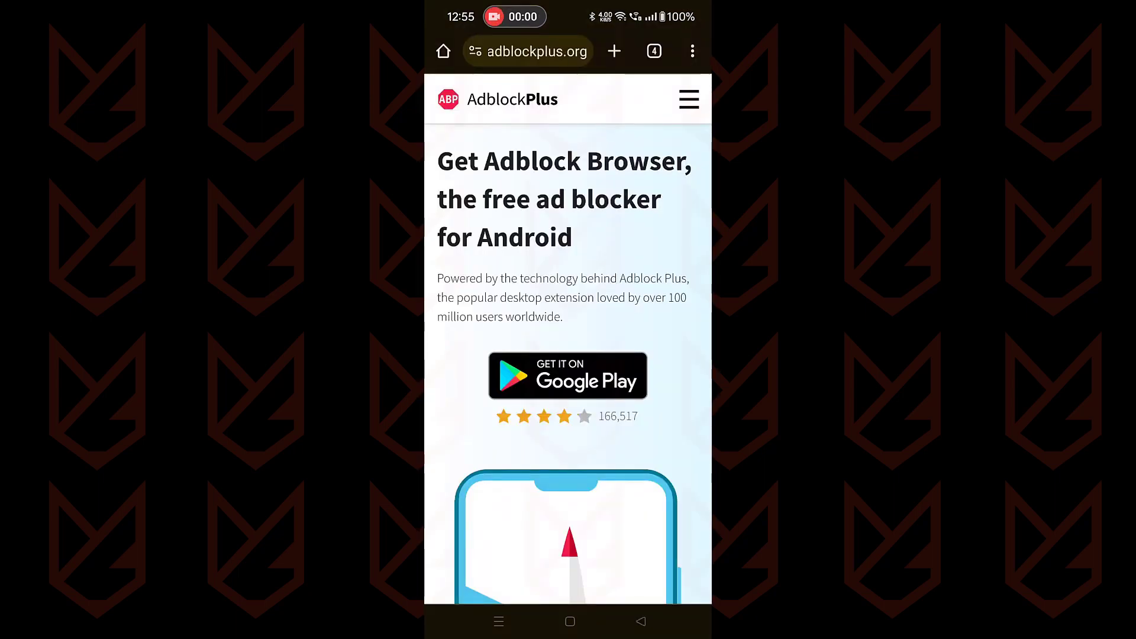
# Step: Install Adblock Browser: Fast & Secure from its Google Play listing and launch it
pyautogui.scroll(-3)
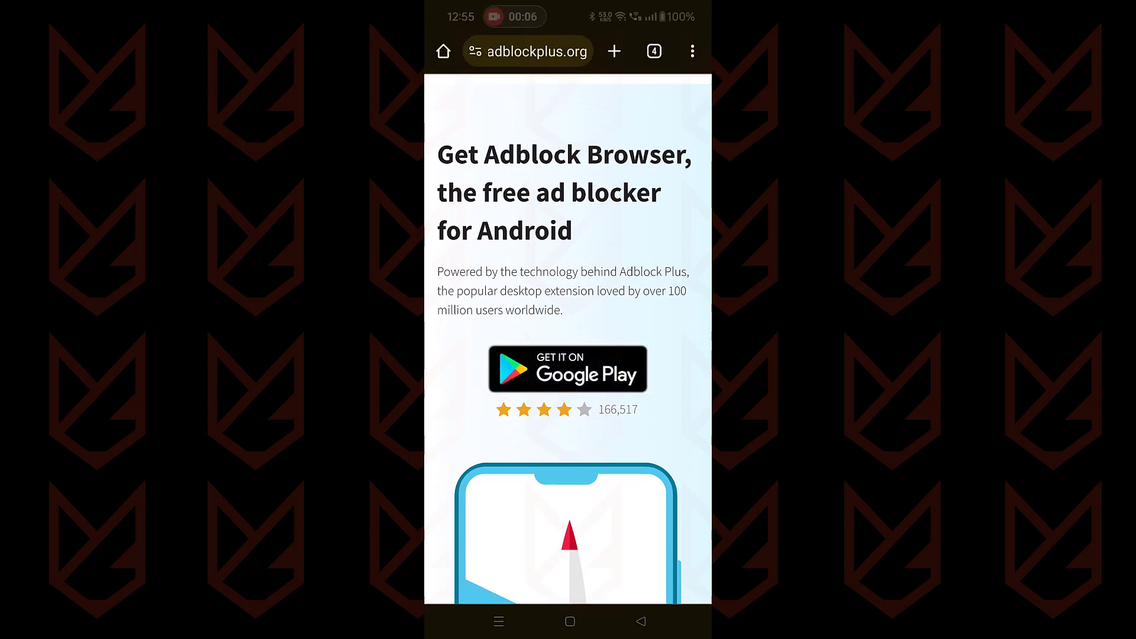
pyautogui.click(567, 368)
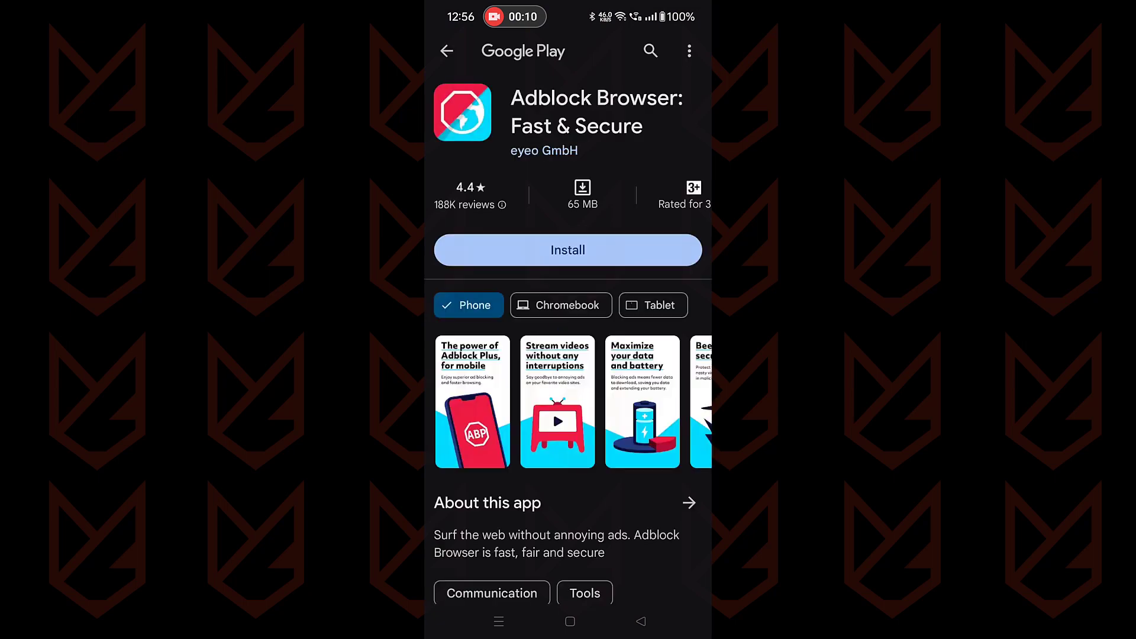
pyautogui.click(567, 249)
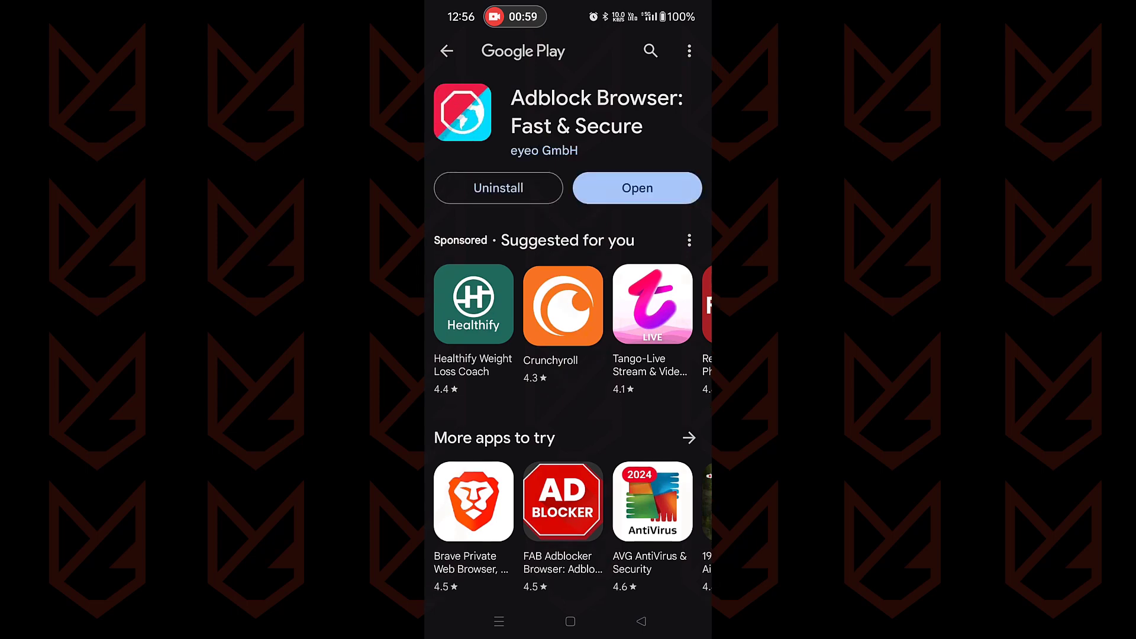
pyautogui.click(636, 187)
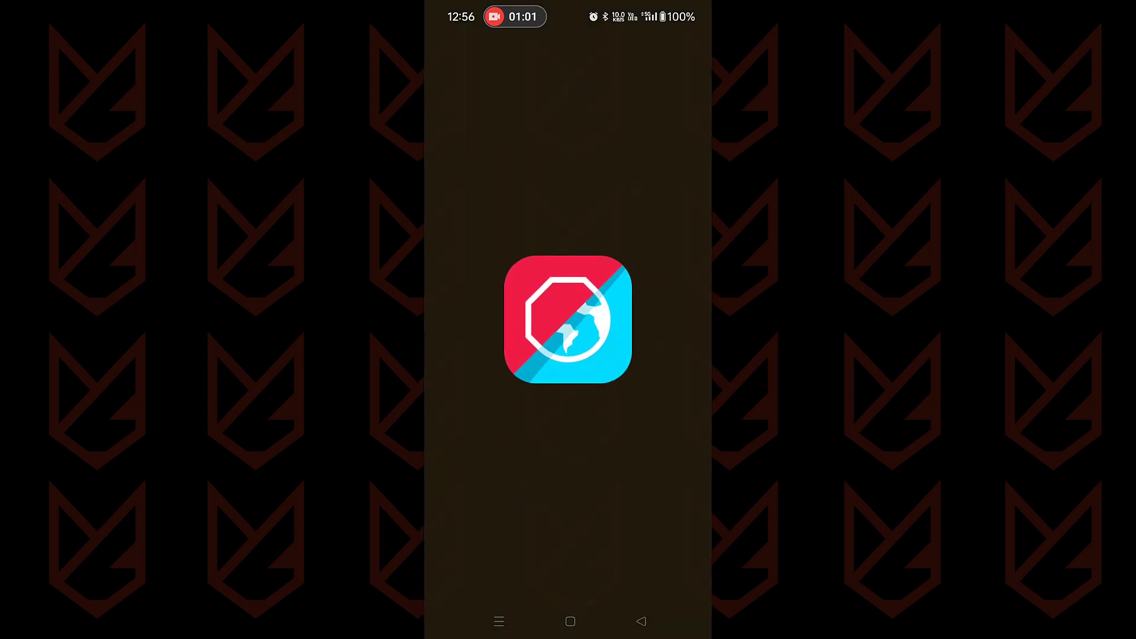
# Step: Show Adblock Browser's Ad blocking settings with Adblock Plus blocking enabled
pyautogui.click(567, 320)
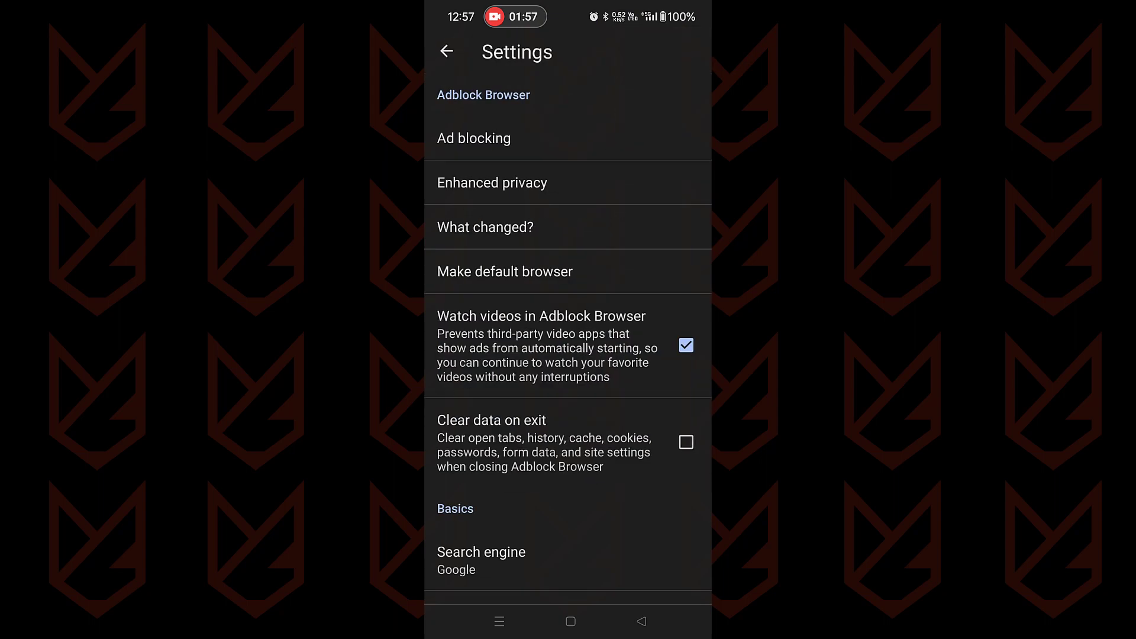
pyautogui.click(473, 138)
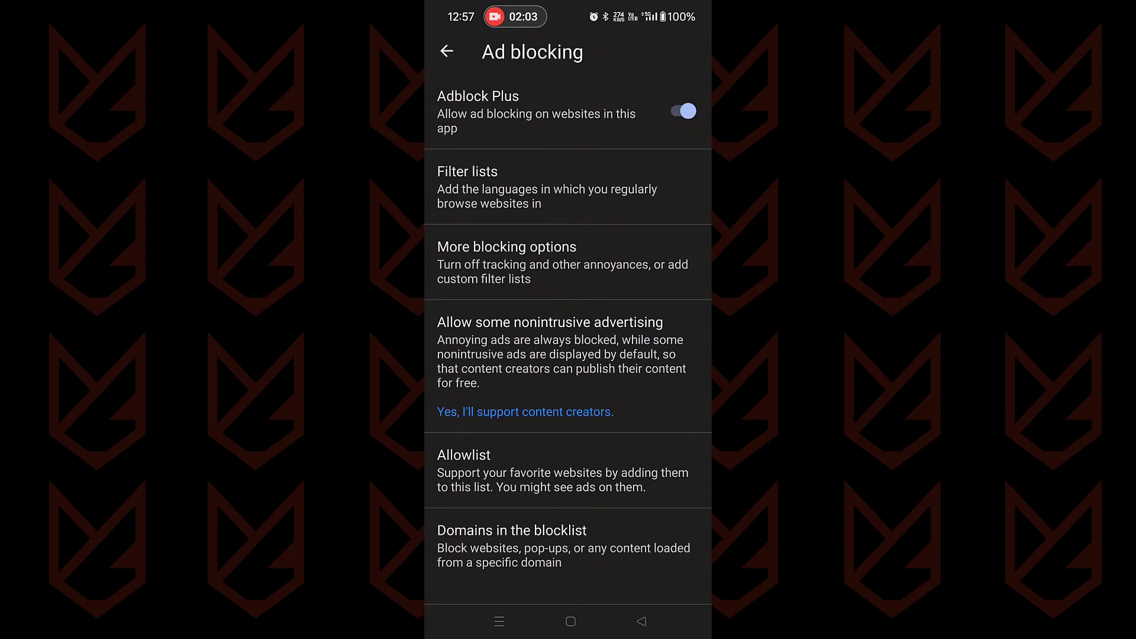